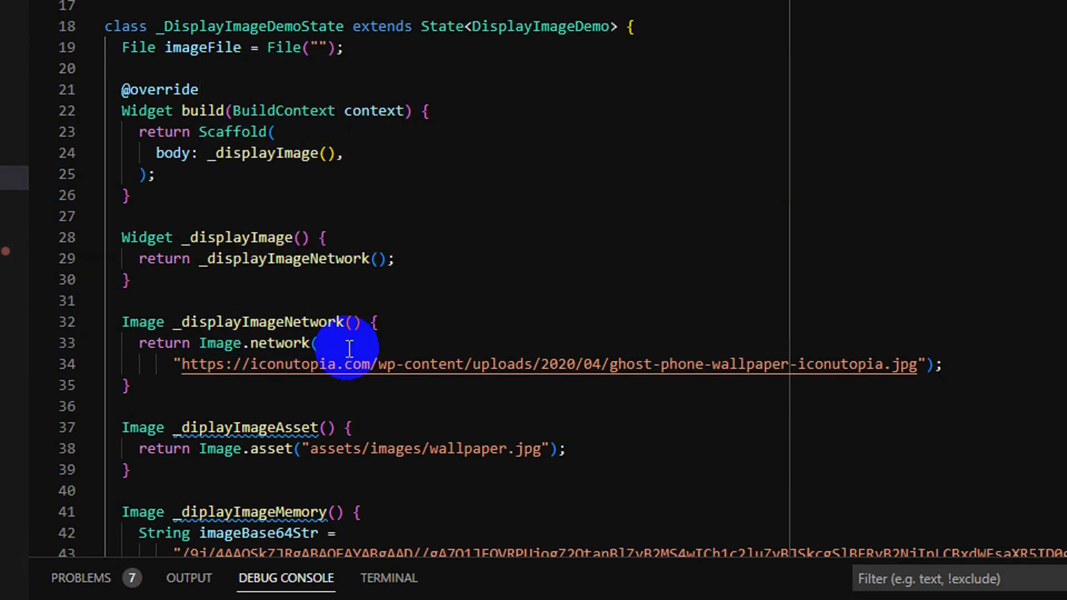
Select the ghost wallpaper URL string inside Image.network in main.dart.
{"action": "double_click", "coordinate": [544, 364]}
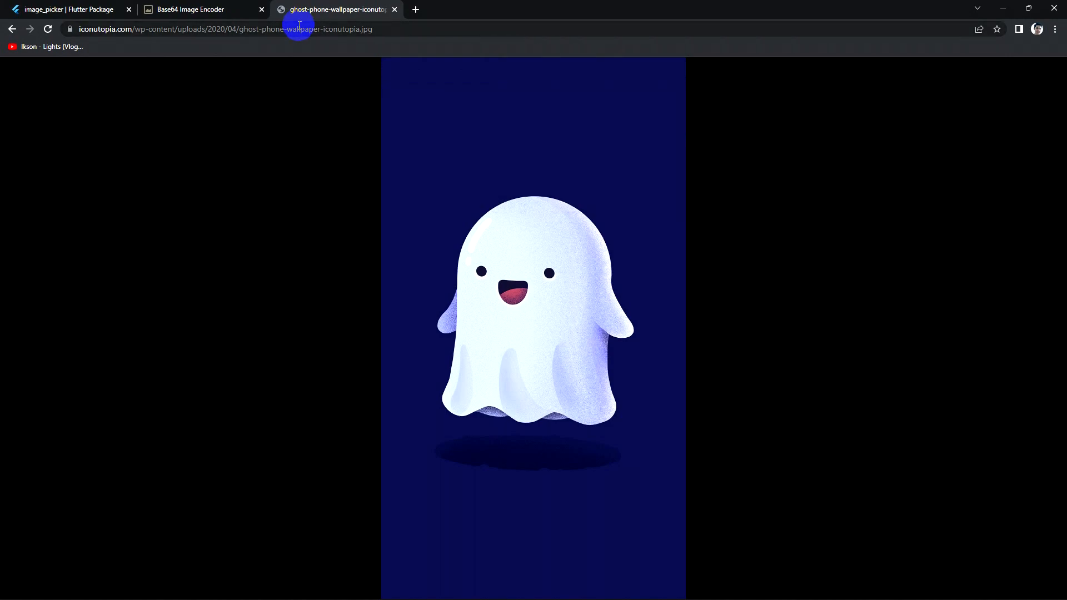
View the ghost phone wallpaper image in its Chrome tab.
{"action": "left_click", "coordinate": [579, 591]}
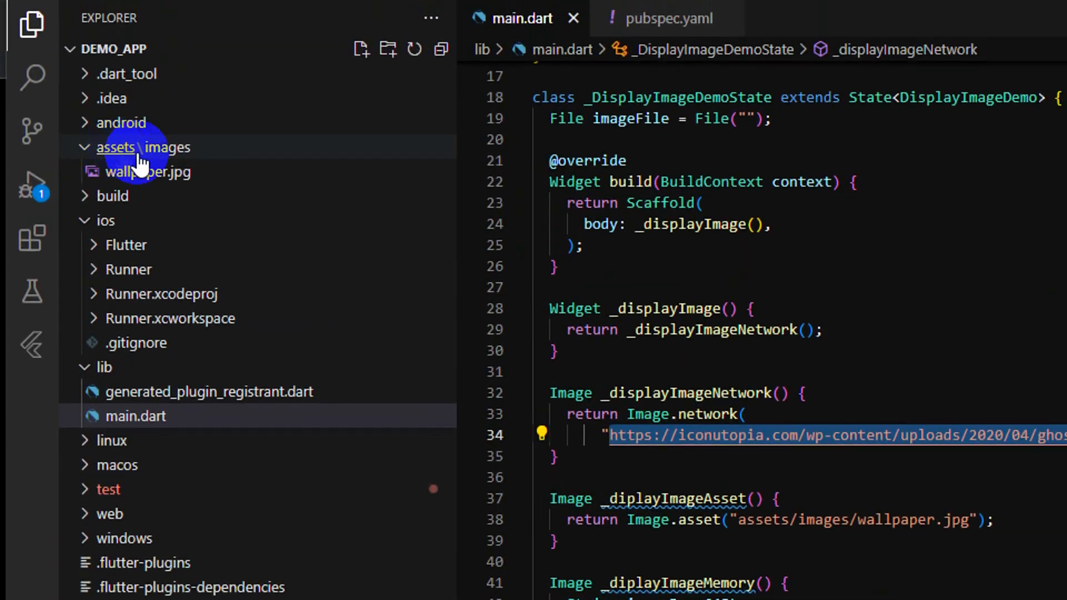
{"action": "mouse_move", "coordinate": [143, 147]}
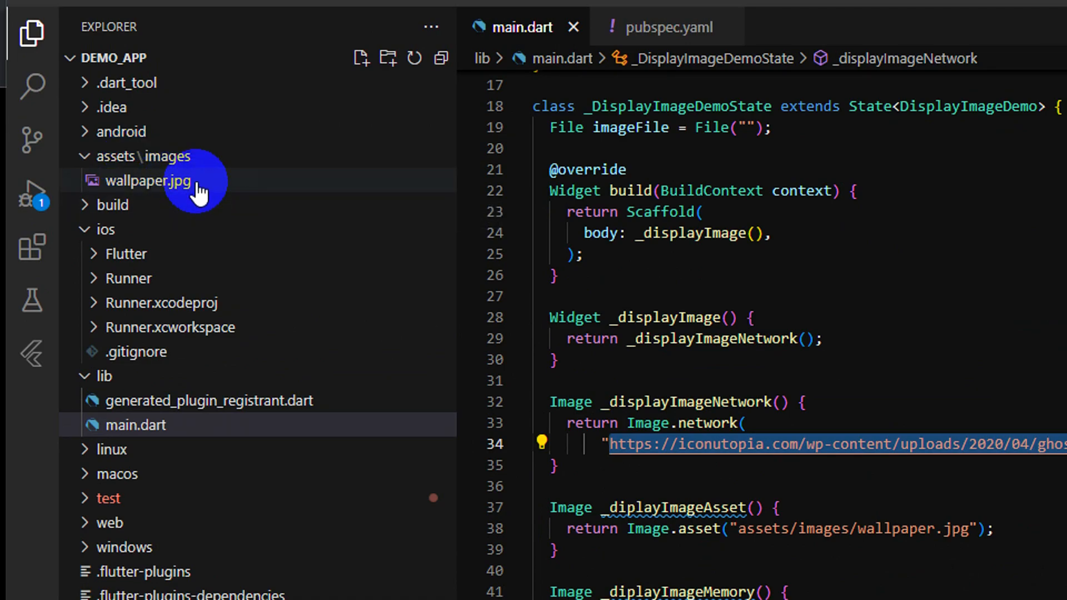
{"action": "mouse_move", "coordinate": [204, 303]}
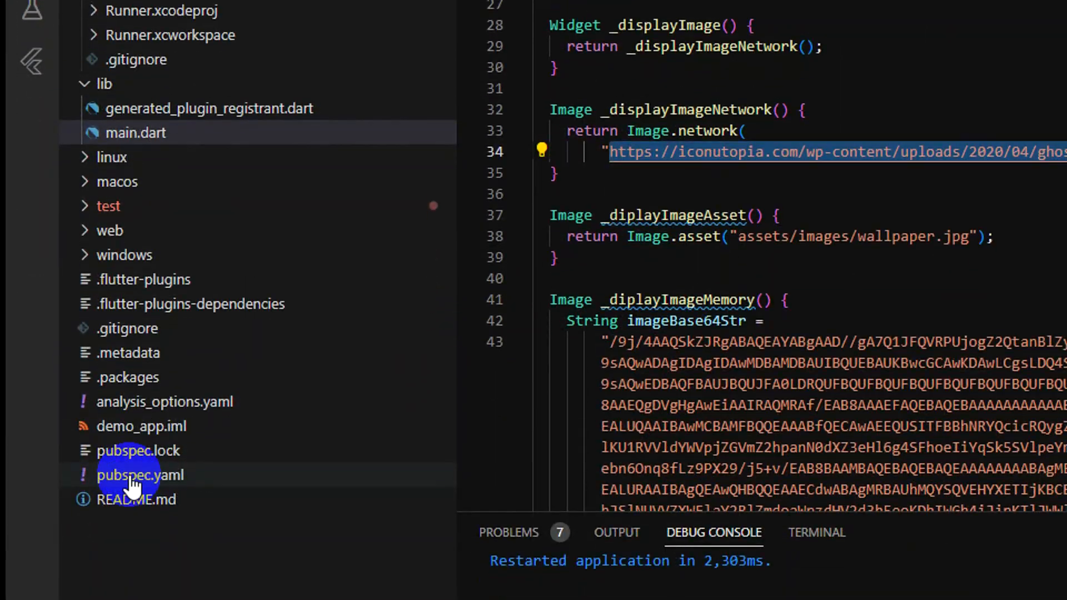
Open pubspec.yaml and review the assets entry listing assets/images/.
{"action": "left_click", "coordinate": [140, 474]}
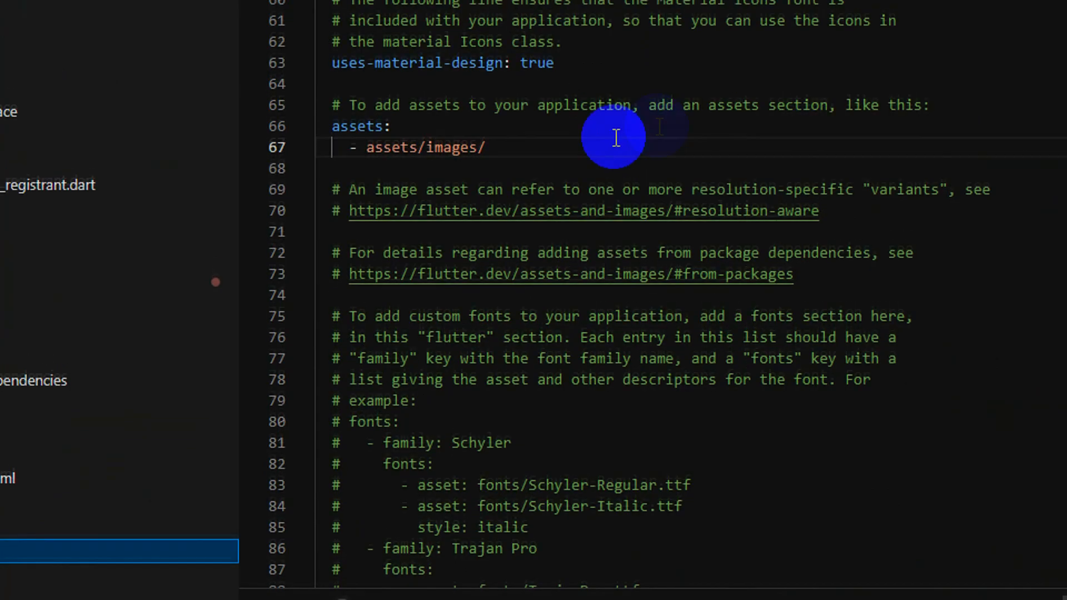
{"action": "scroll", "scroll_direction": "up", "scroll_amount": 3}
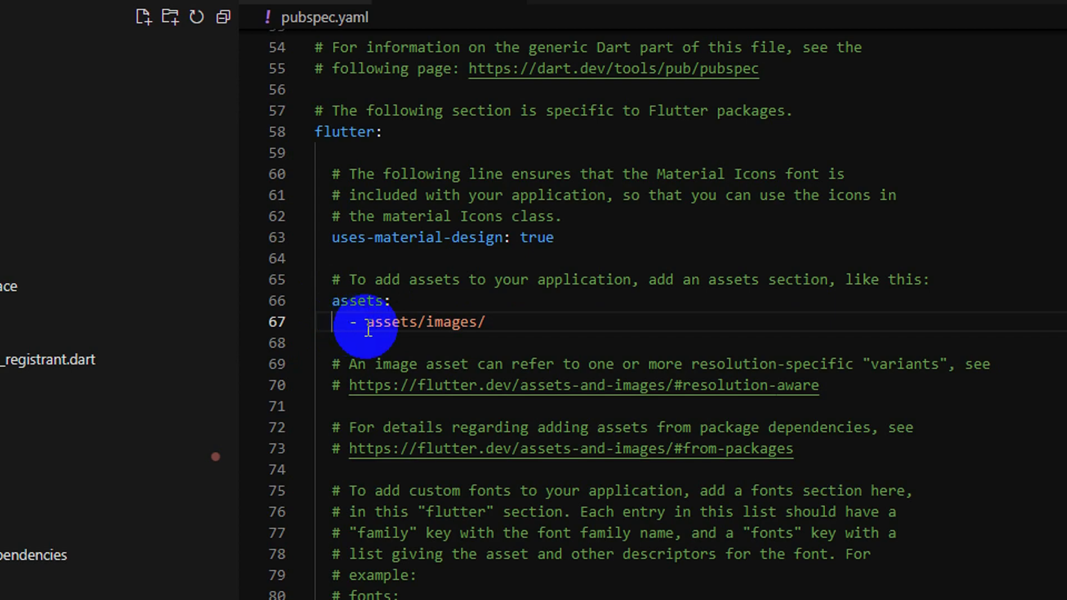
{"action": "mouse_move", "coordinate": [442, 330]}
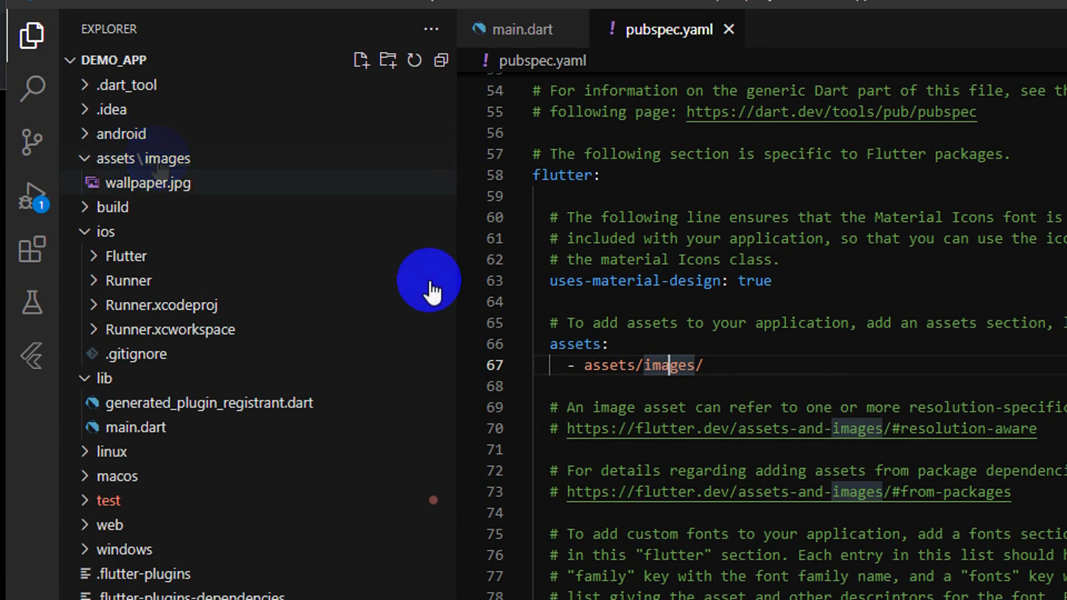
{"action": "mouse_move", "coordinate": [772, 366]}
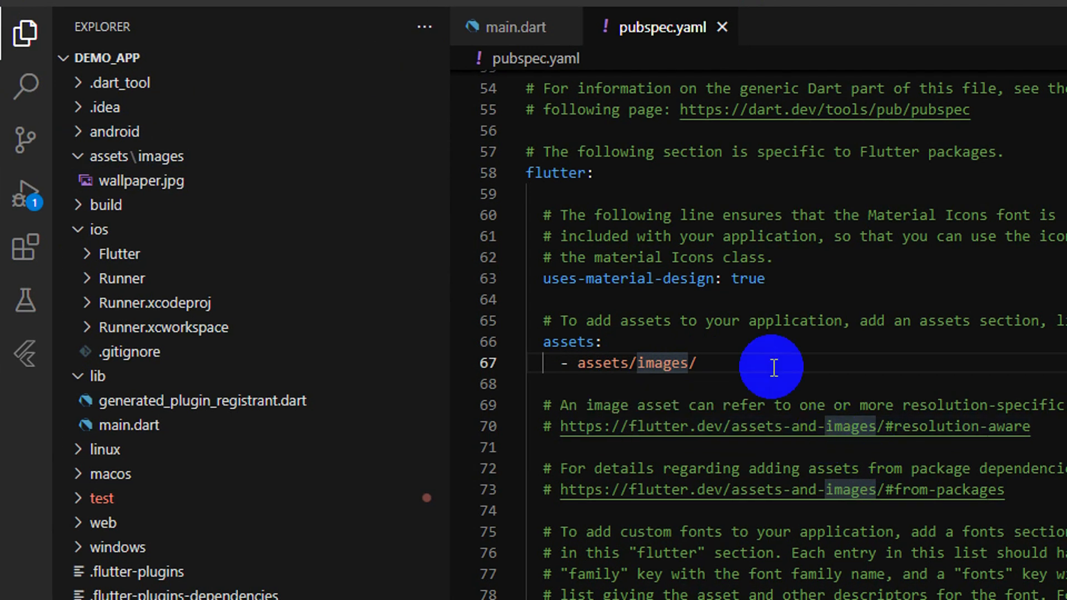
{"action": "left_click", "coordinate": [508, 27]}
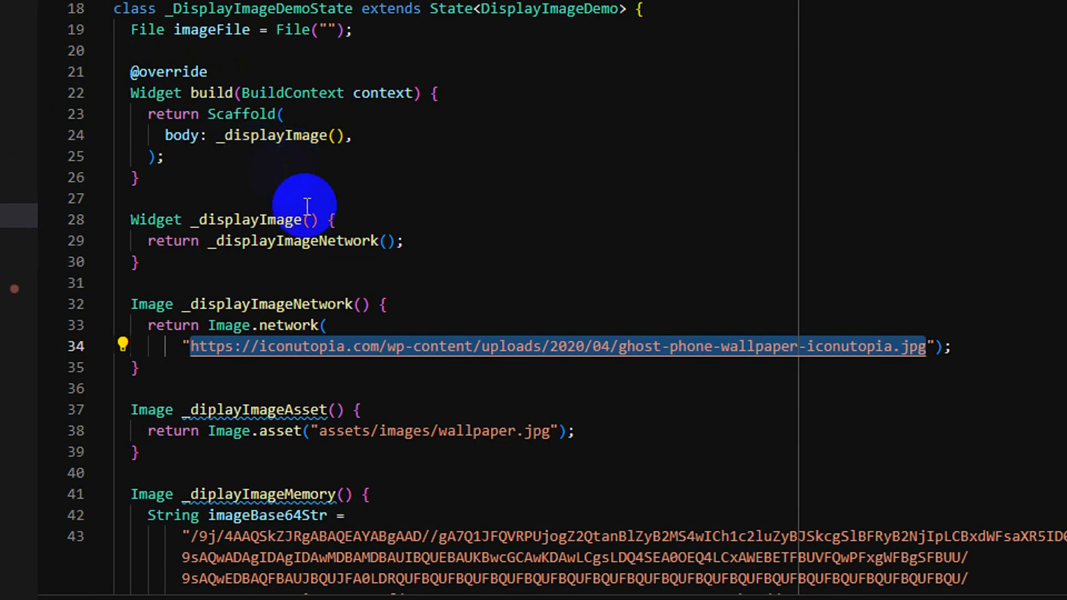
Swap _displayImageNetwork() for _diplayImageAsset(), then review the asset and memory image functions.
{"action": "double_click", "coordinate": [292, 240]}
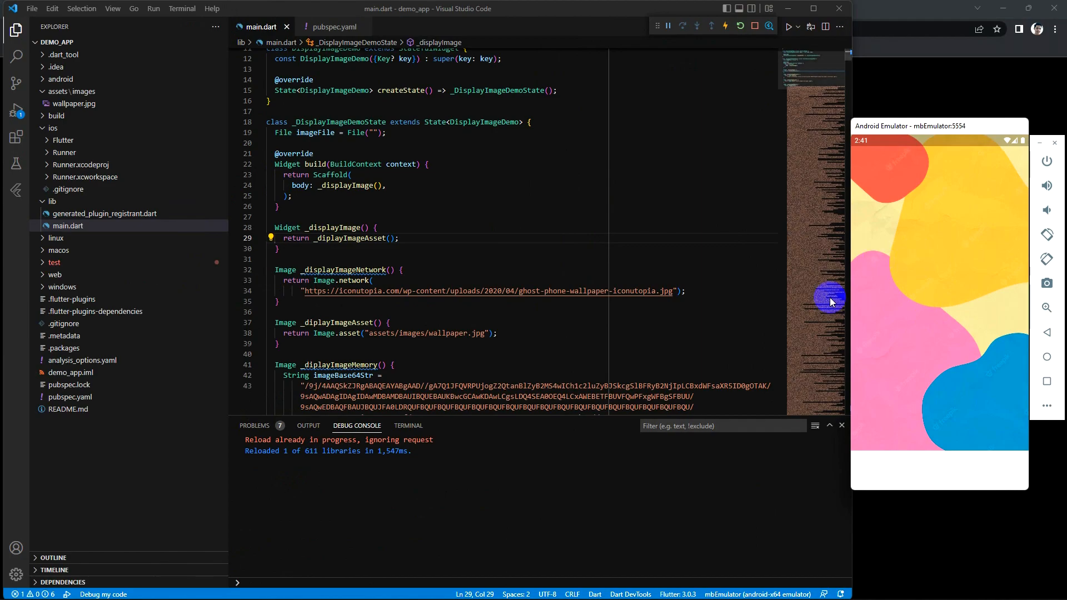
{"action": "scroll", "scroll_direction": "down", "scroll_amount": 3}
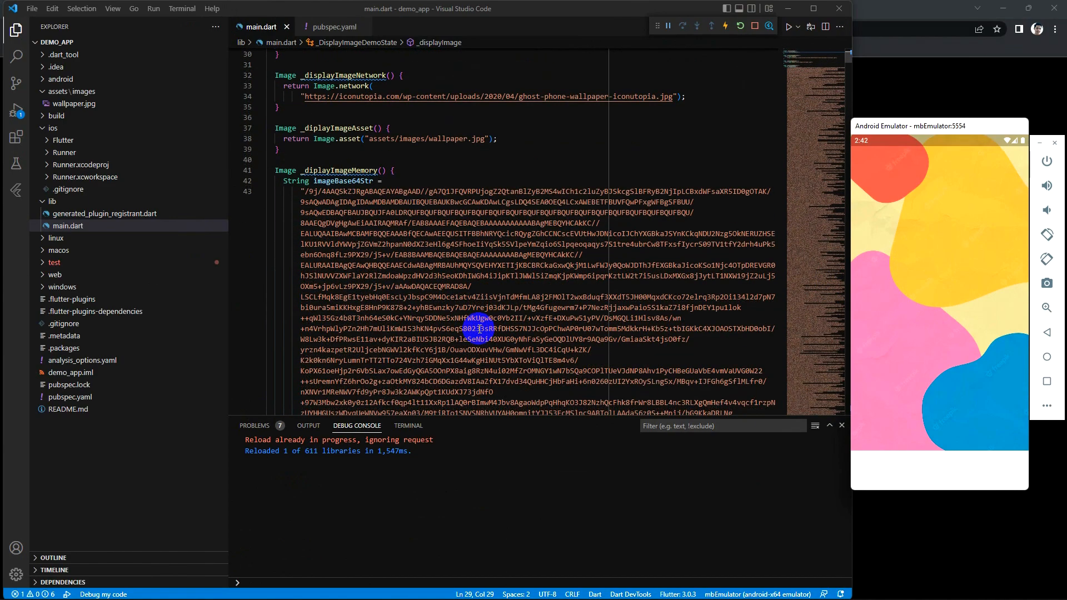
{"action": "scroll", "scroll_direction": "up", "scroll_amount": 3}
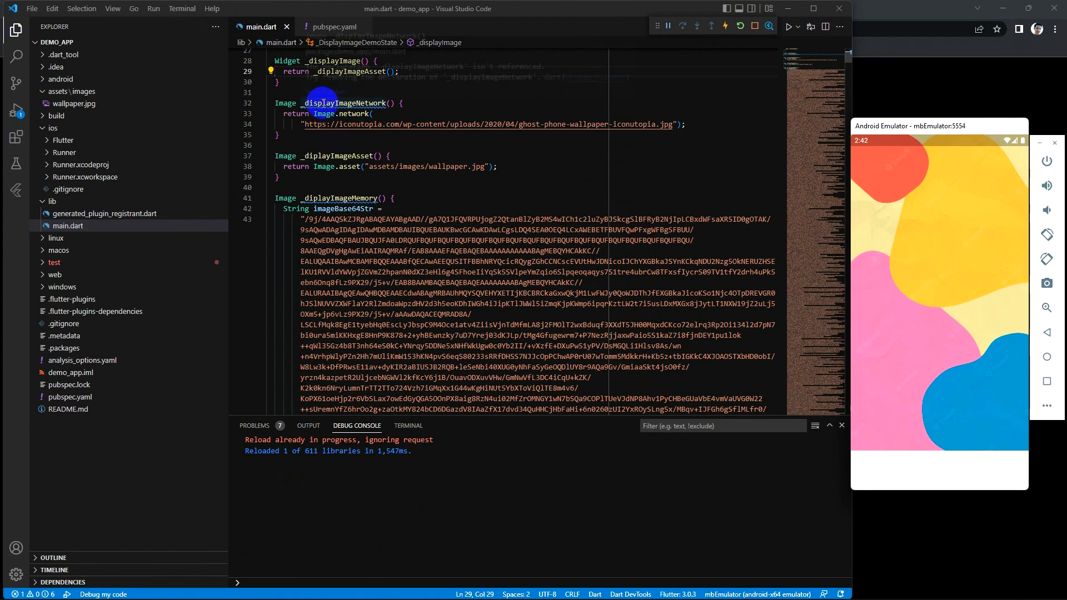
{"action": "left_click", "coordinate": [351, 156]}
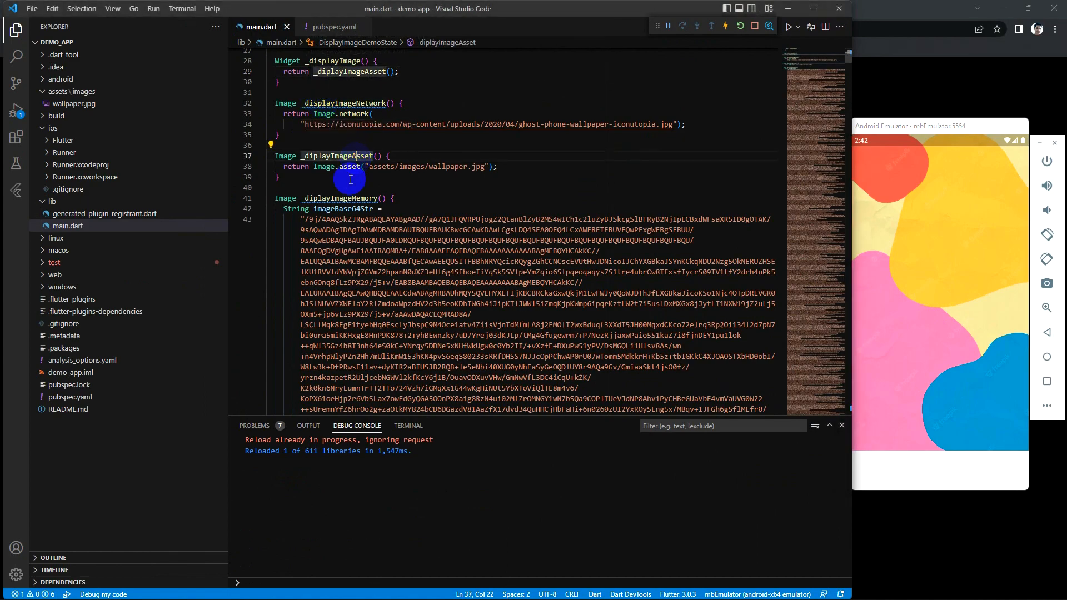
{"action": "left_click", "coordinate": [340, 198]}
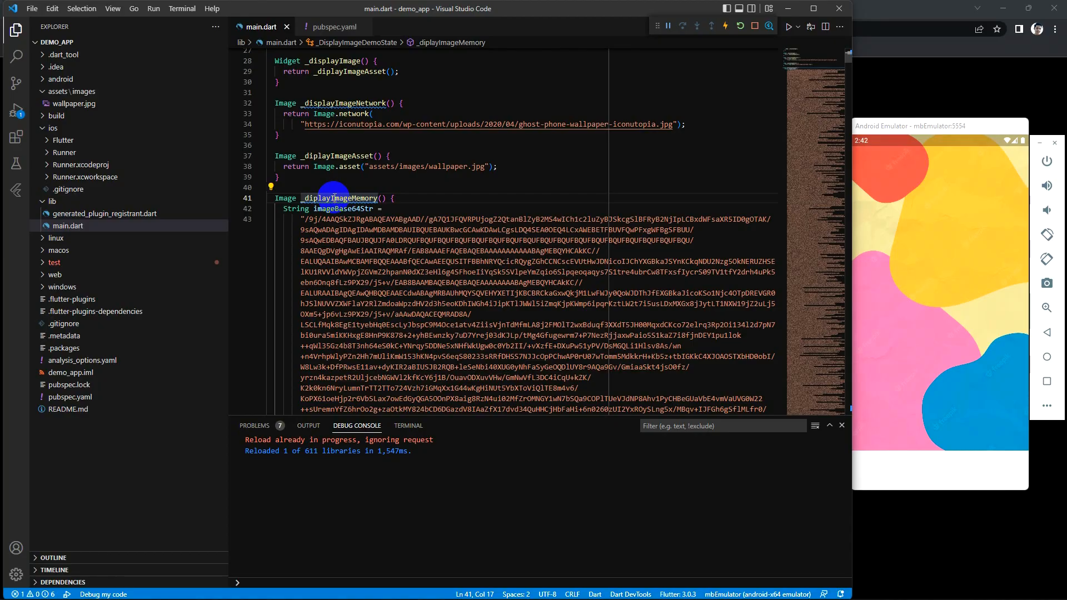
{"action": "scroll", "scroll_direction": "down", "scroll_amount": 3}
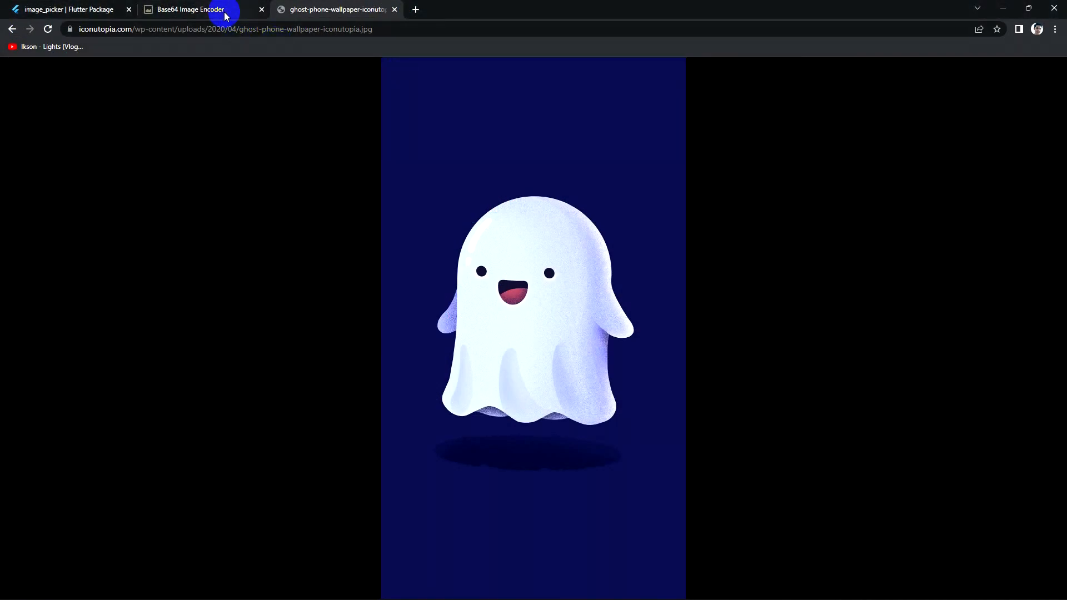
Show, then close, the base64 code for wallpaper1.jpg on Base64 Image Encoder.
{"action": "left_click", "coordinate": [184, 10]}
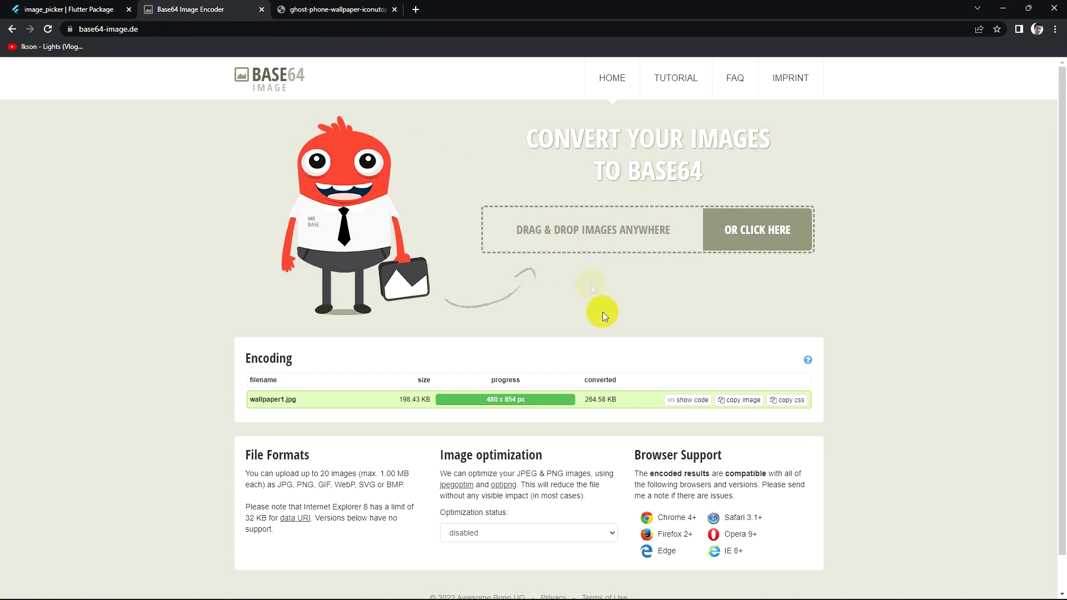
{"action": "left_click", "coordinate": [687, 400]}
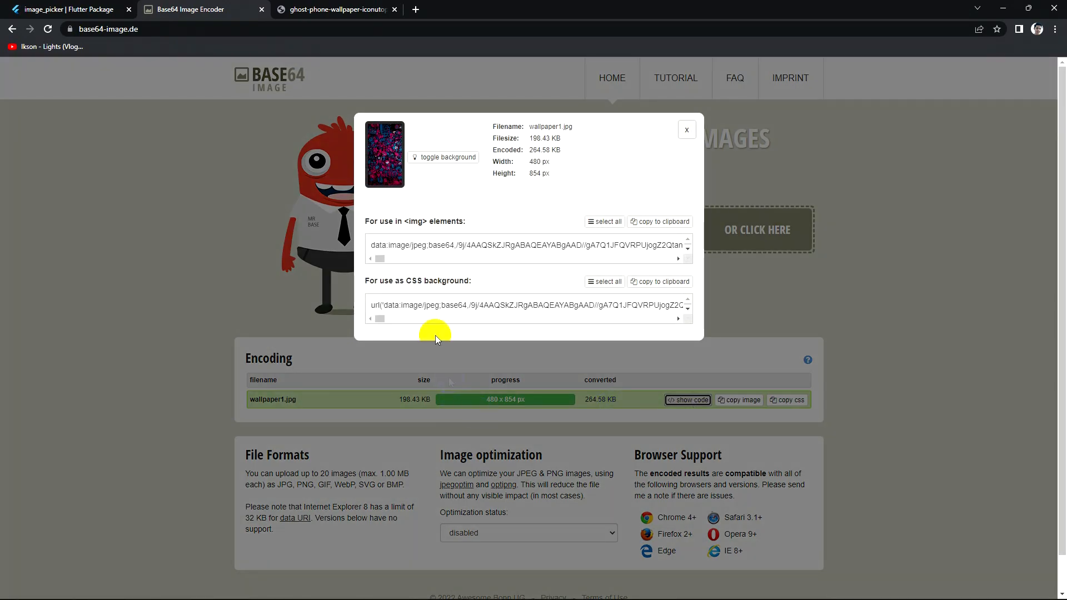
{"action": "mouse_move", "coordinate": [593, 240]}
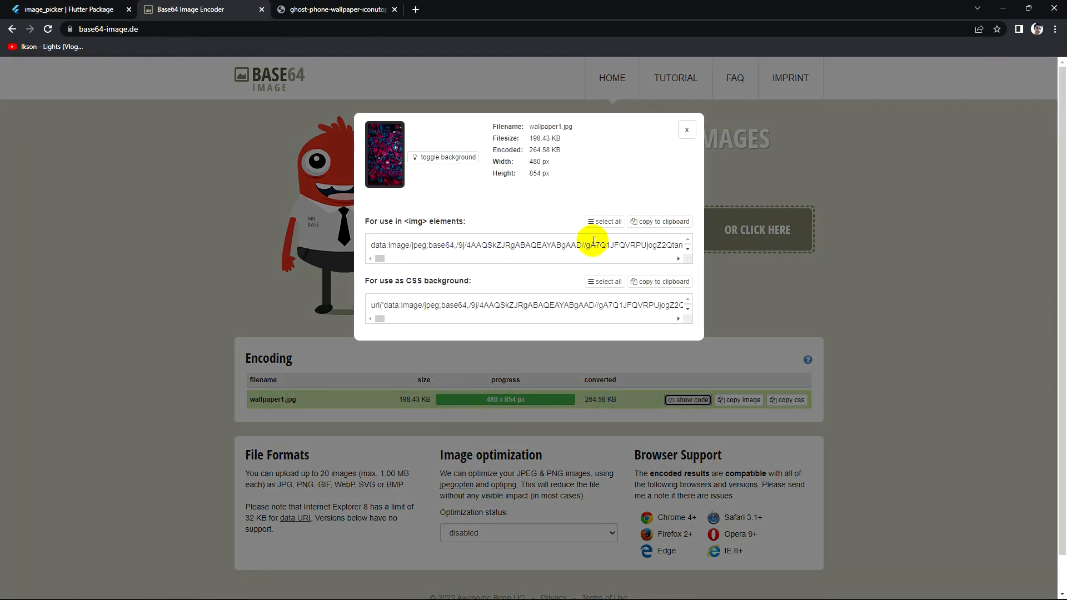
{"action": "left_click", "coordinate": [687, 130]}
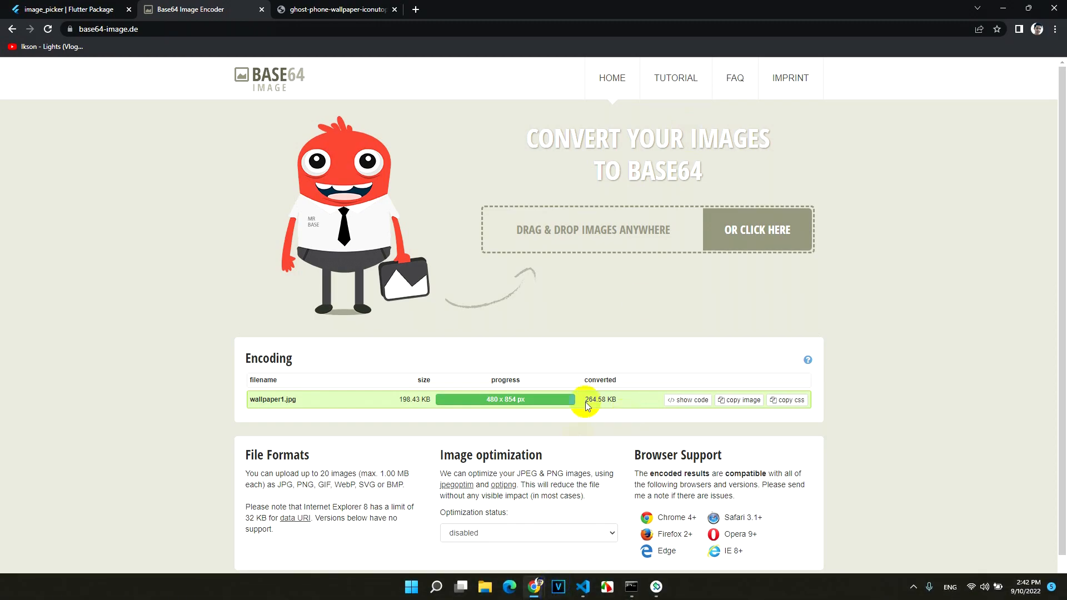
{"action": "left_click", "coordinate": [688, 400]}
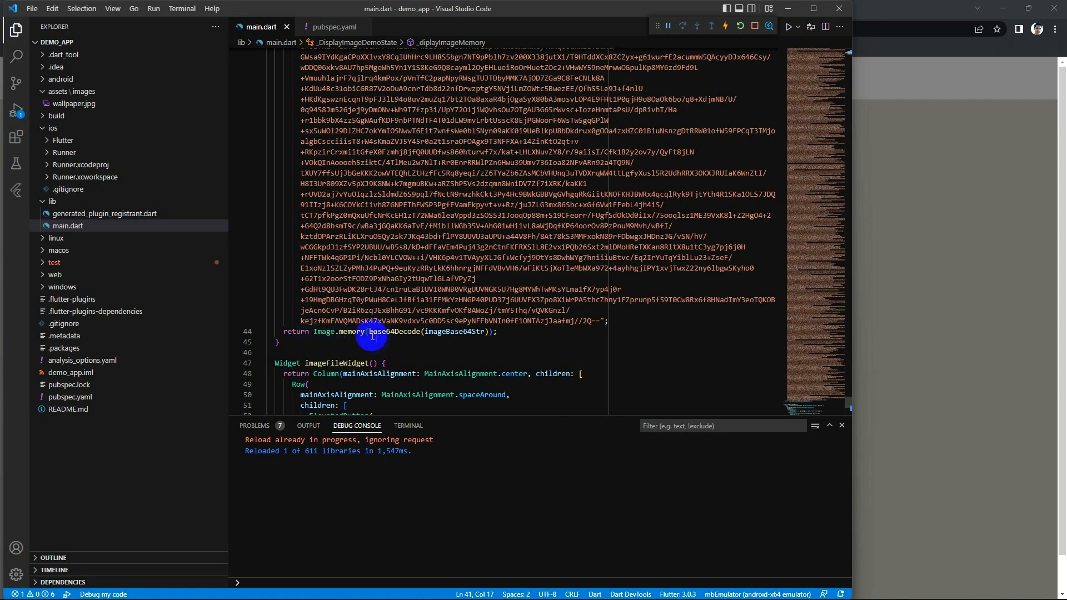
{"action": "mouse_move", "coordinate": [384, 331]}
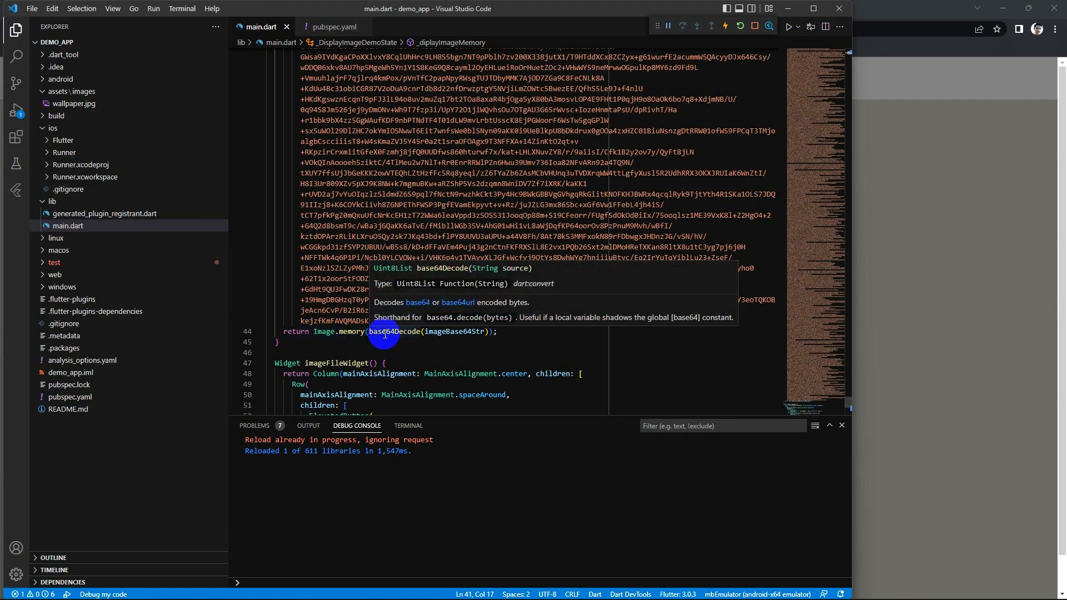
{"action": "mouse_move", "coordinate": [398, 335]}
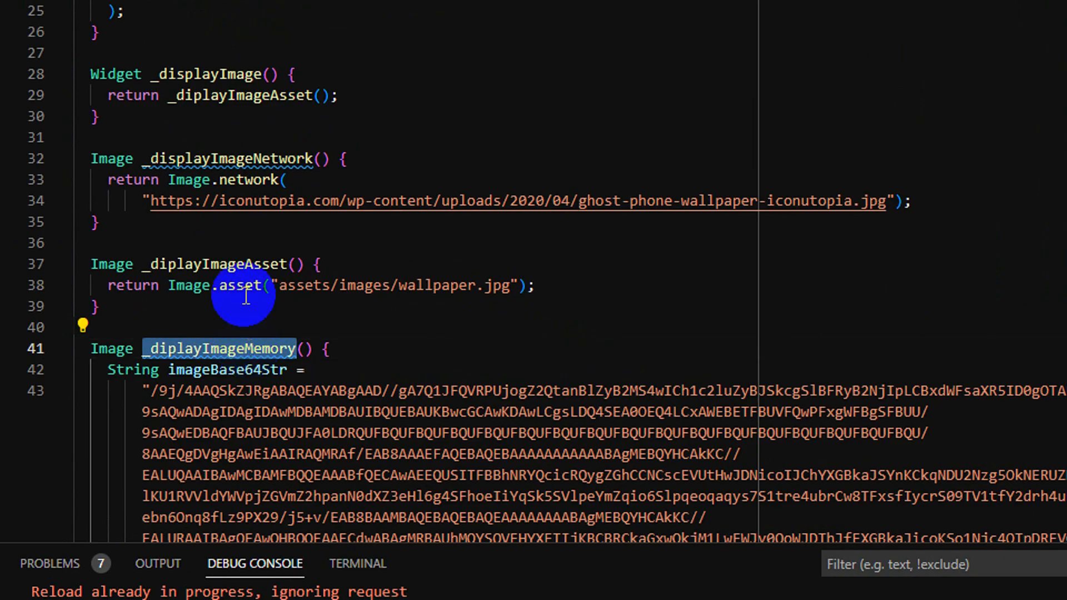
Enter _diplayImageMemory as the call in _displayImage's return statement.
{"action": "scroll", "scroll_direction": "up", "scroll_amount": 3}
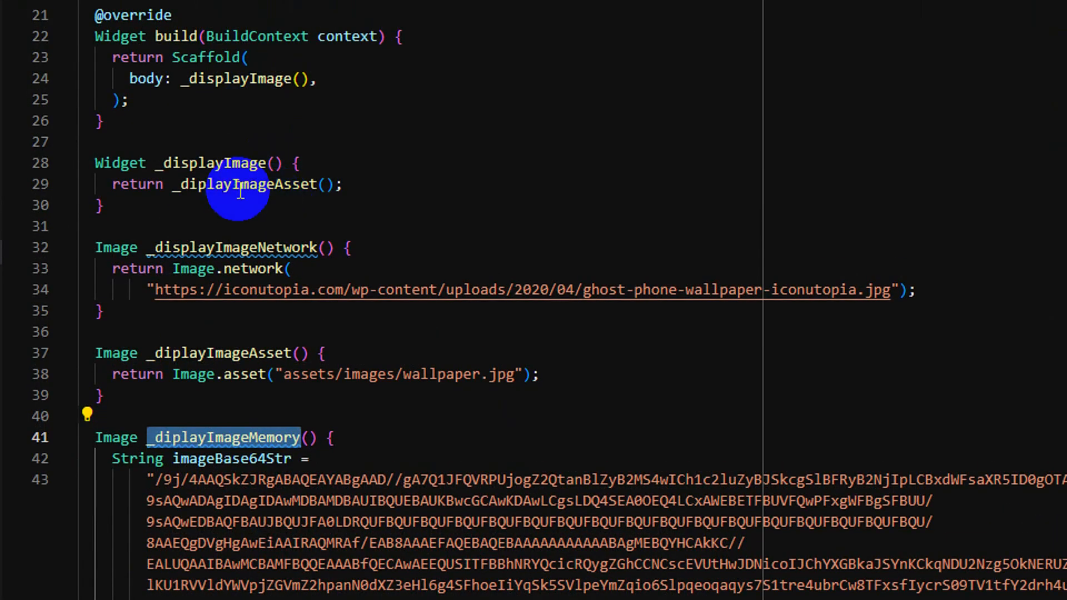
{"action": "type", "text": "_diplayImageMemory"}
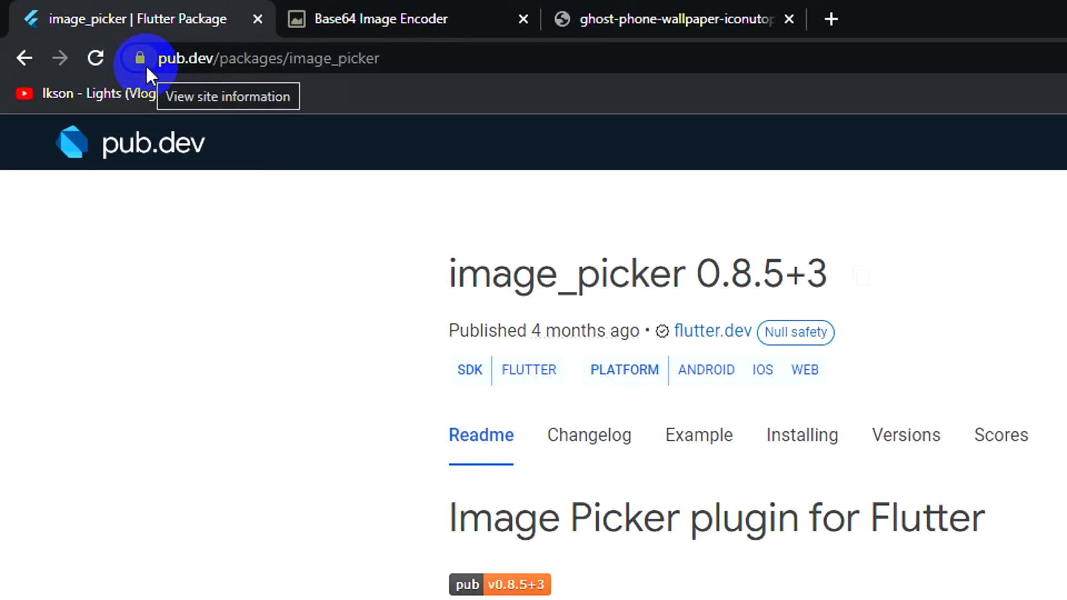
{"action": "mouse_move", "coordinate": [801, 435]}
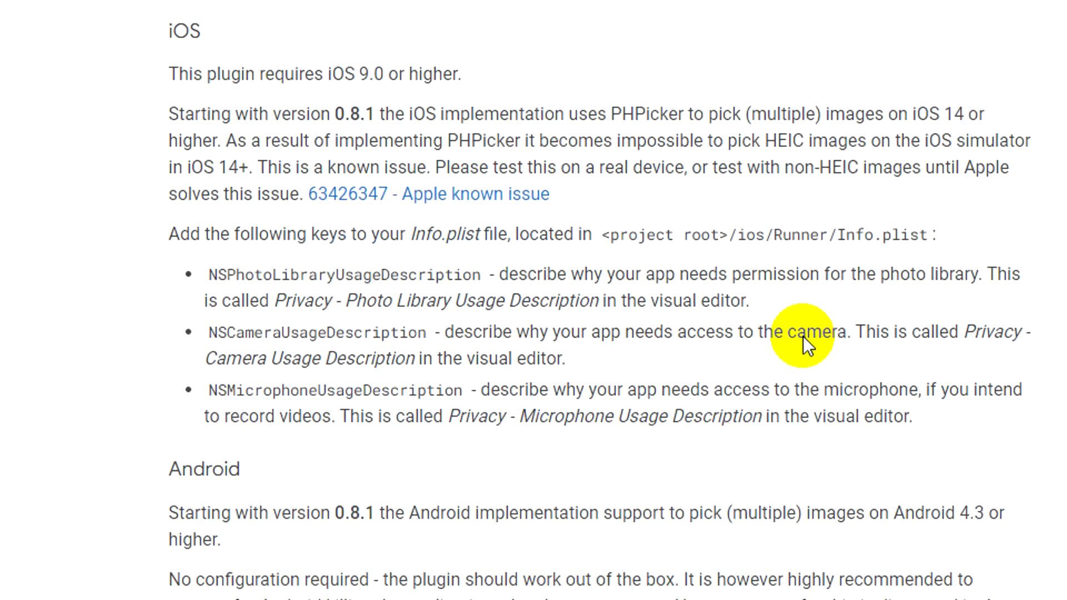
Scroll the image_picker Readme to the iOS and Android setup notes.
{"action": "scroll", "scroll_direction": "down", "scroll_amount": 3}
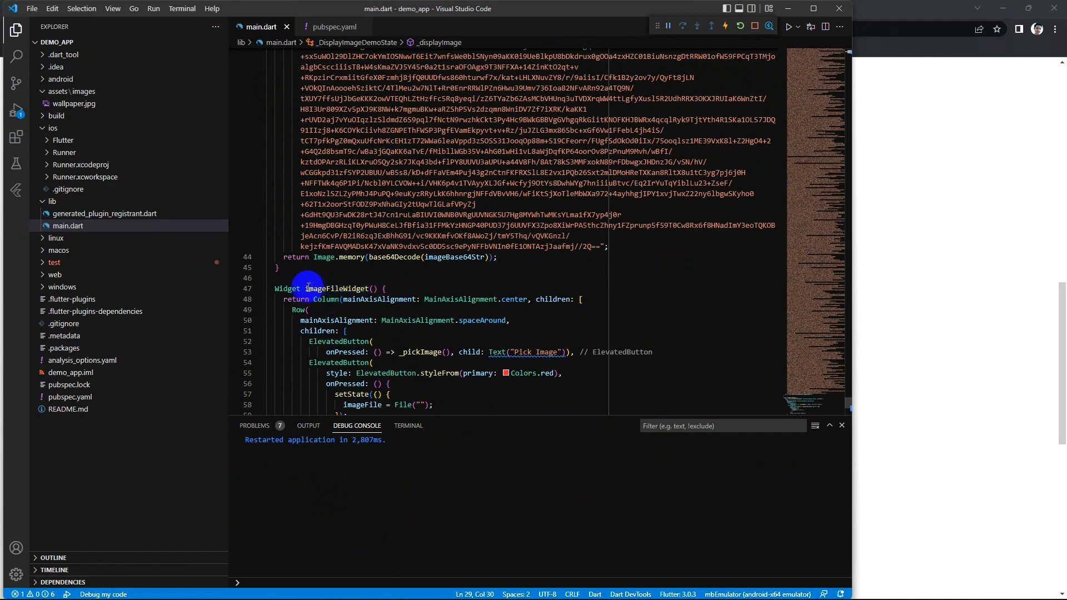
Copy imageFileWidget into _displayImage's return and hot-reload the app.
{"action": "double_click", "coordinate": [341, 288]}
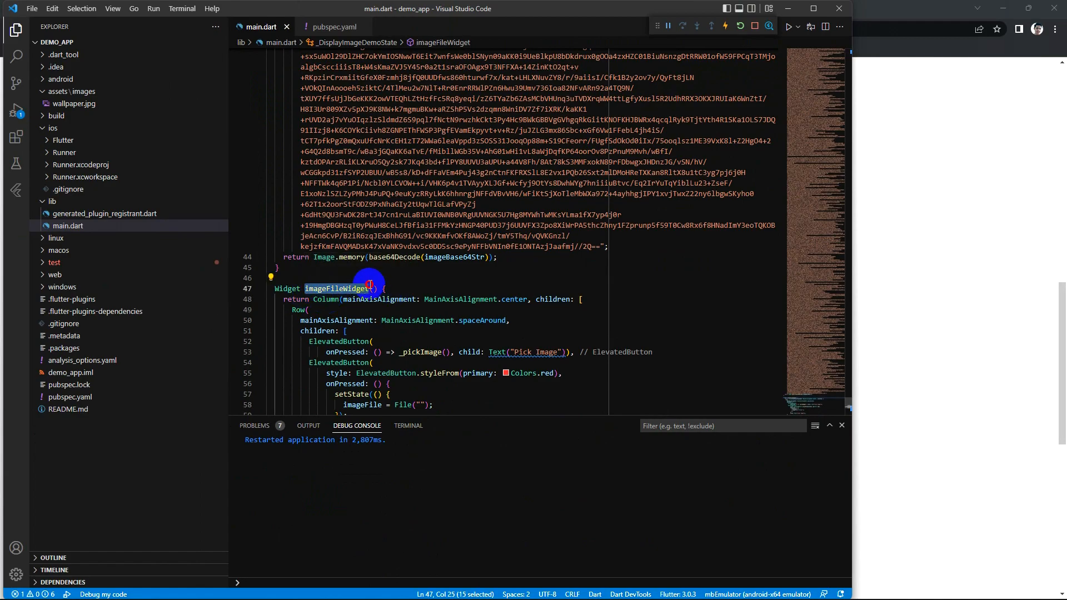
{"action": "scroll", "scroll_direction": "up", "scroll_amount": 3}
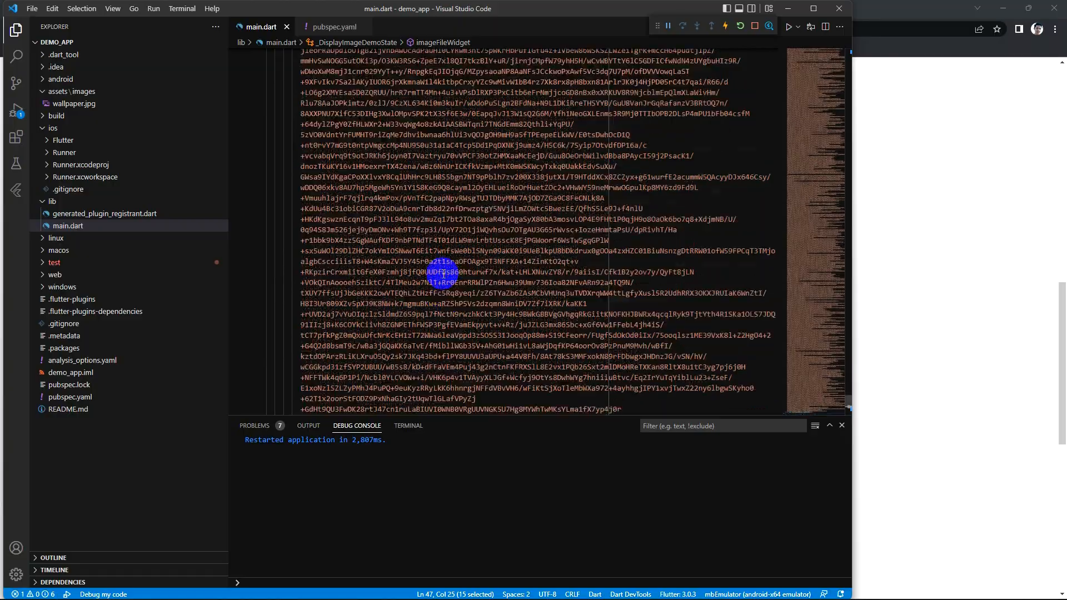
{"action": "scroll", "scroll_direction": "down", "scroll_amount": 3}
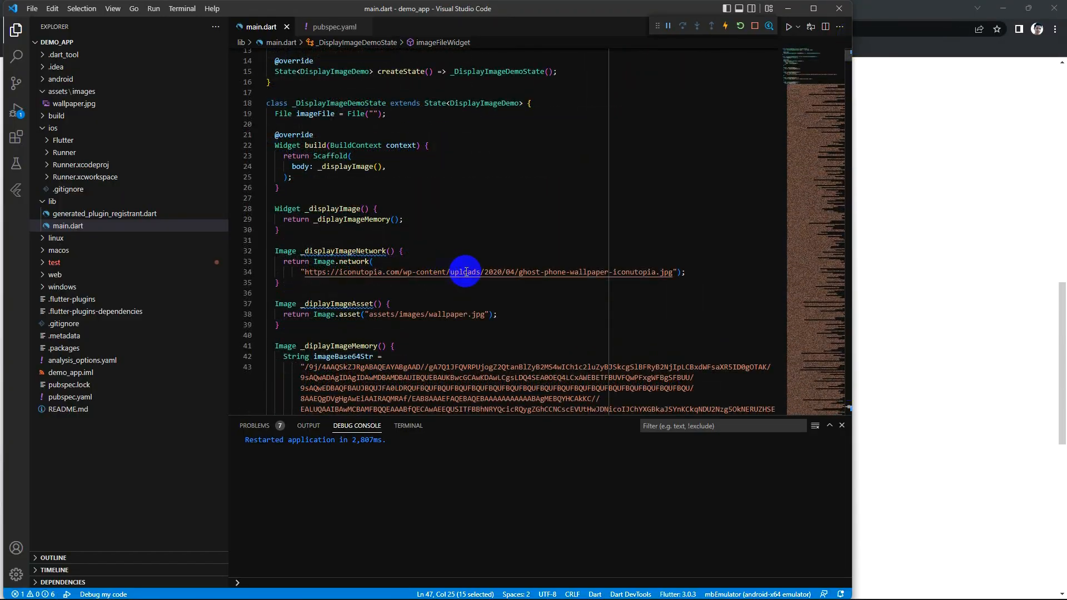
{"action": "scroll", "scroll_direction": "down", "scroll_amount": 3}
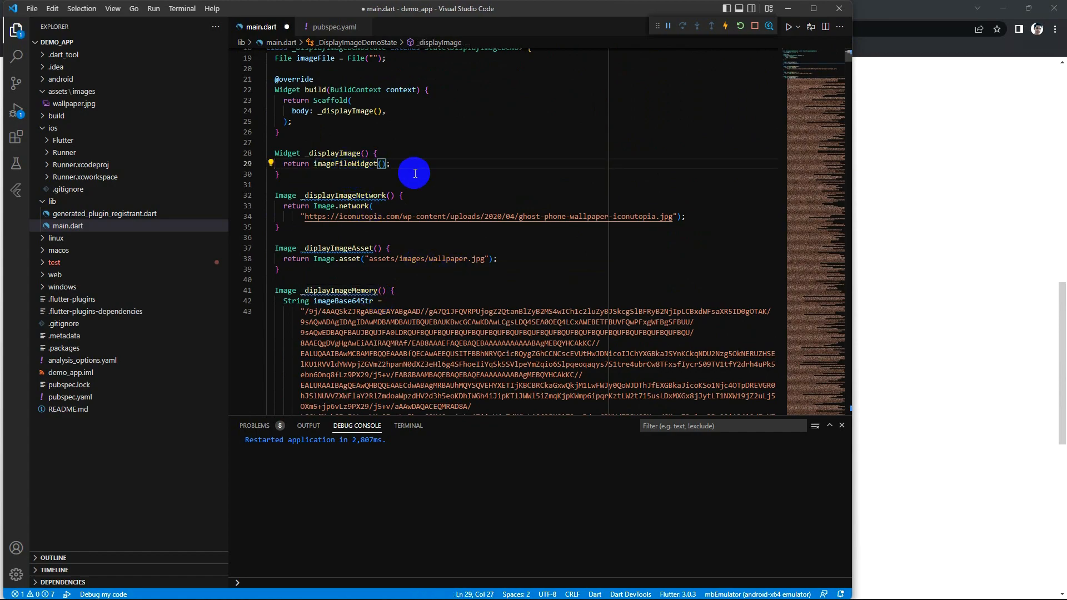
{"action": "left_click", "coordinate": [737, 26]}
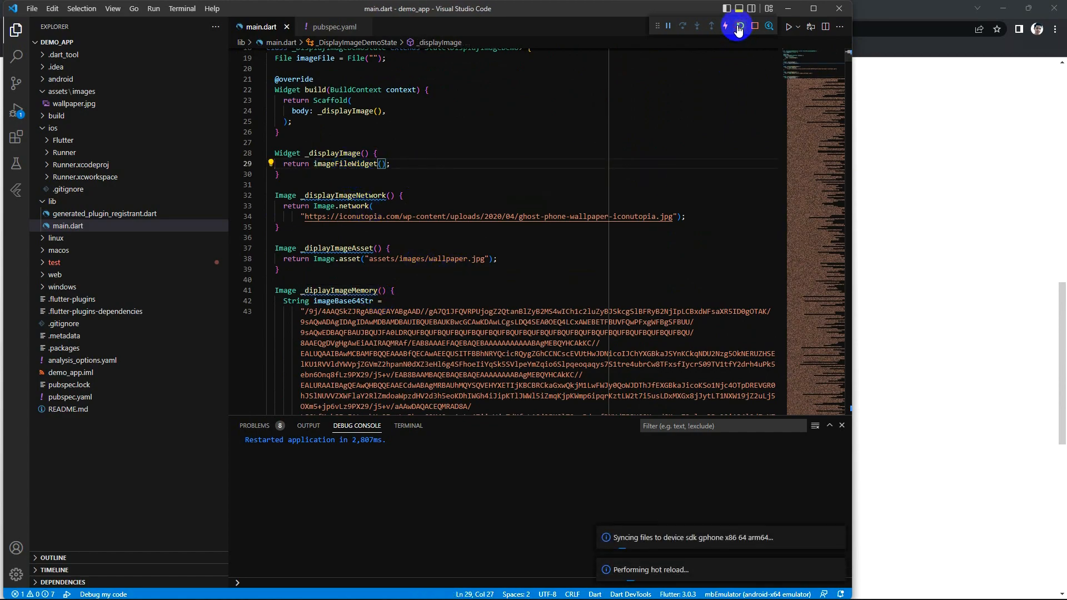
{"action": "left_click", "coordinate": [725, 26]}
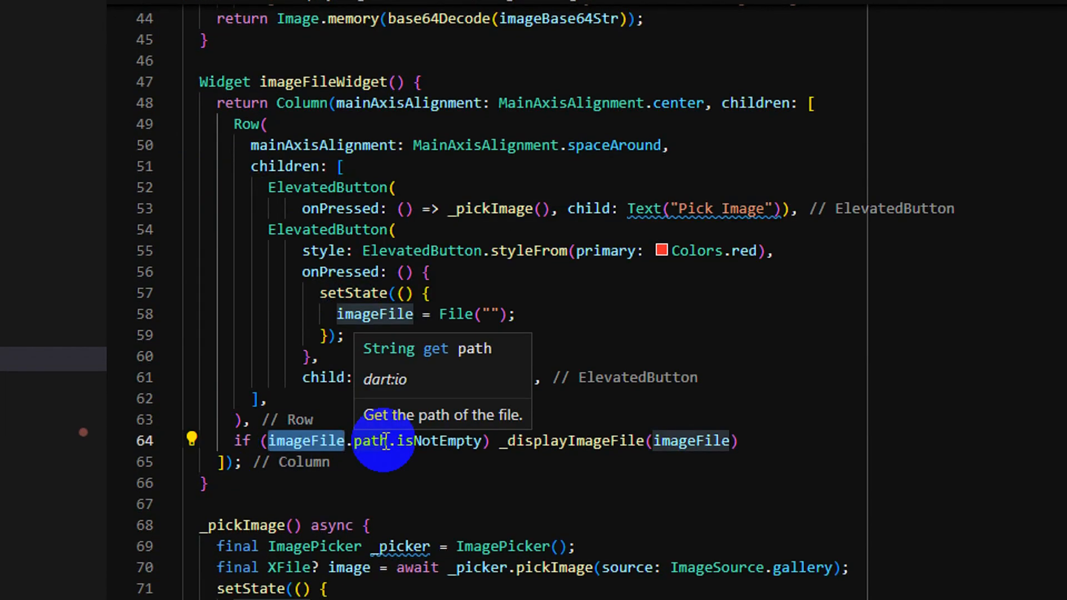
Review the Pick/Clear Image buttons, _pickImage callback and _displayImageFile code.
{"action": "scroll", "scroll_direction": "down", "scroll_amount": 3}
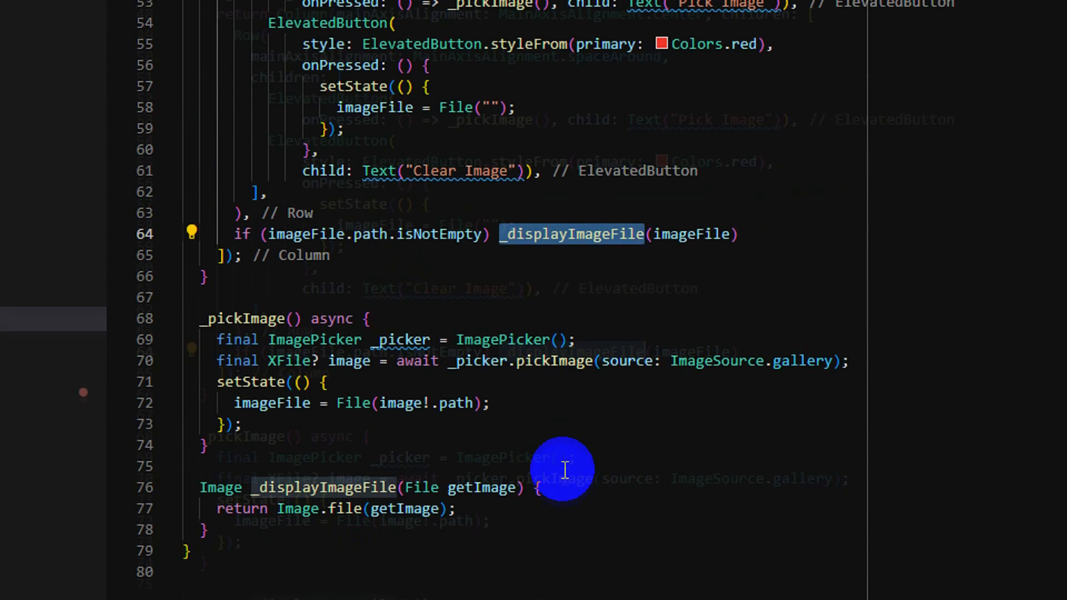
{"action": "scroll", "scroll_direction": "down", "scroll_amount": 3}
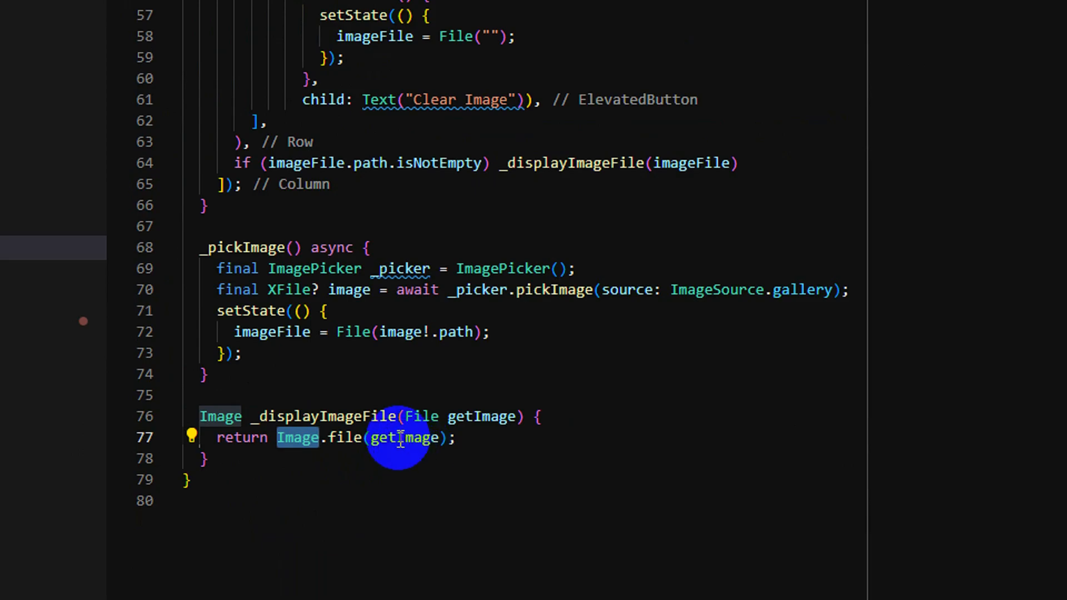
{"action": "scroll", "scroll_direction": "up", "scroll_amount": 3}
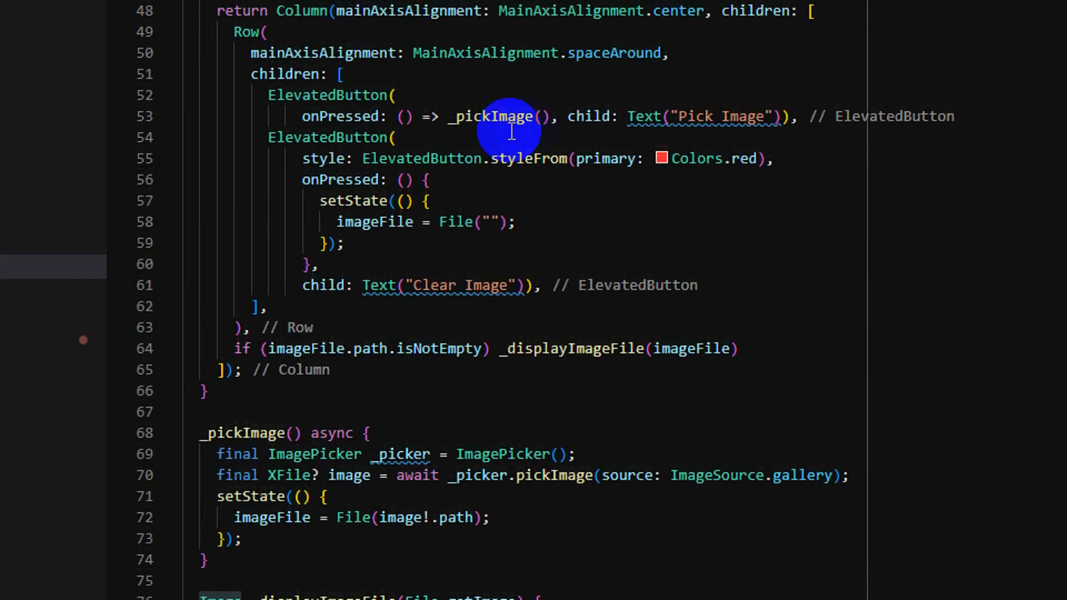
{"action": "scroll", "scroll_direction": "up", "scroll_amount": 3}
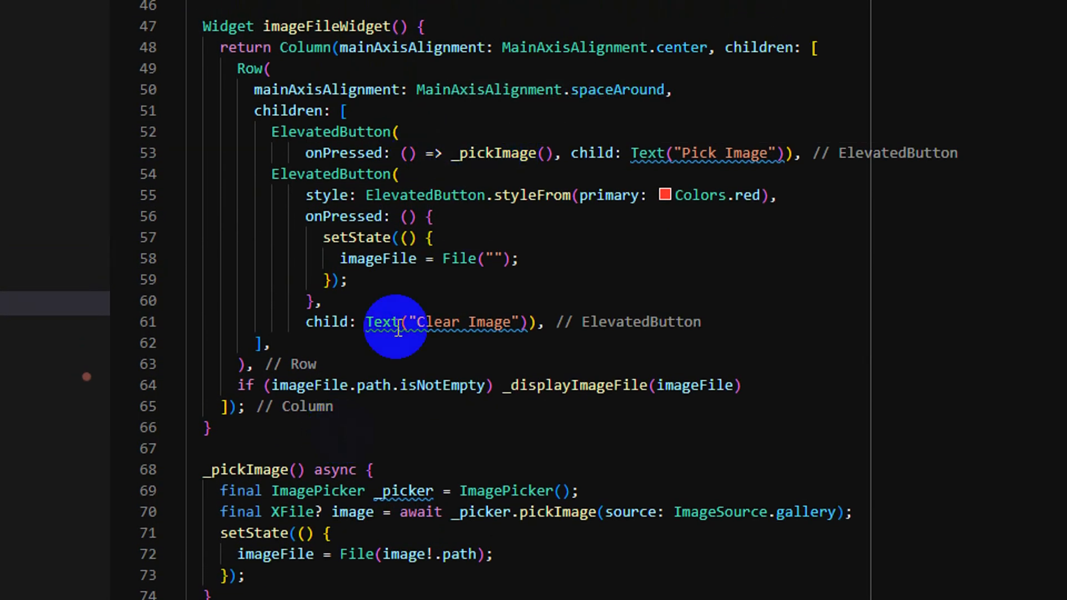
{"action": "scroll", "scroll_direction": "down", "scroll_amount": 3}
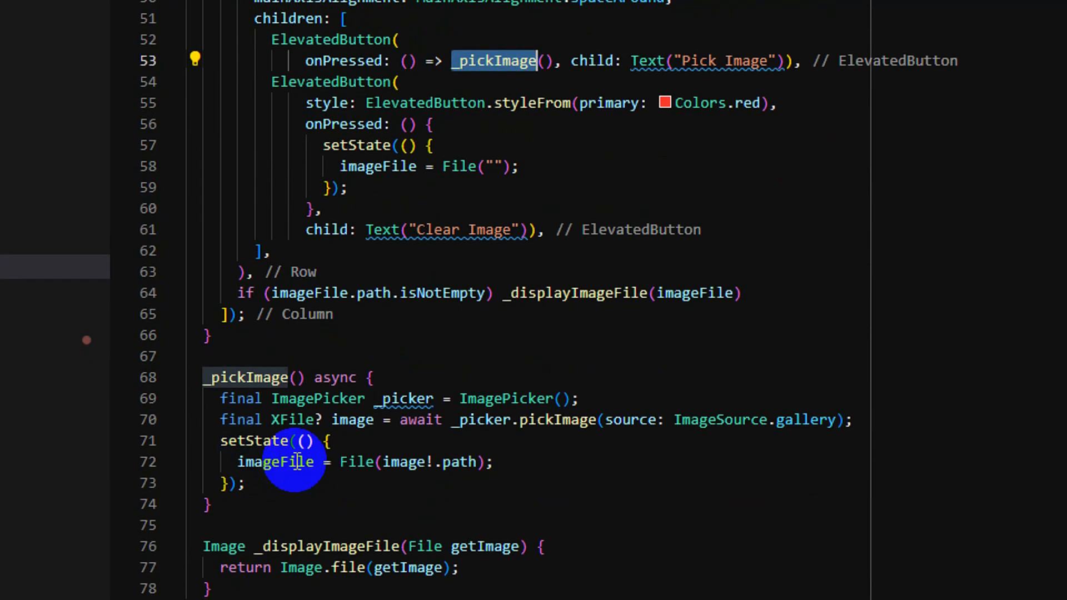
{"action": "mouse_move", "coordinate": [408, 420]}
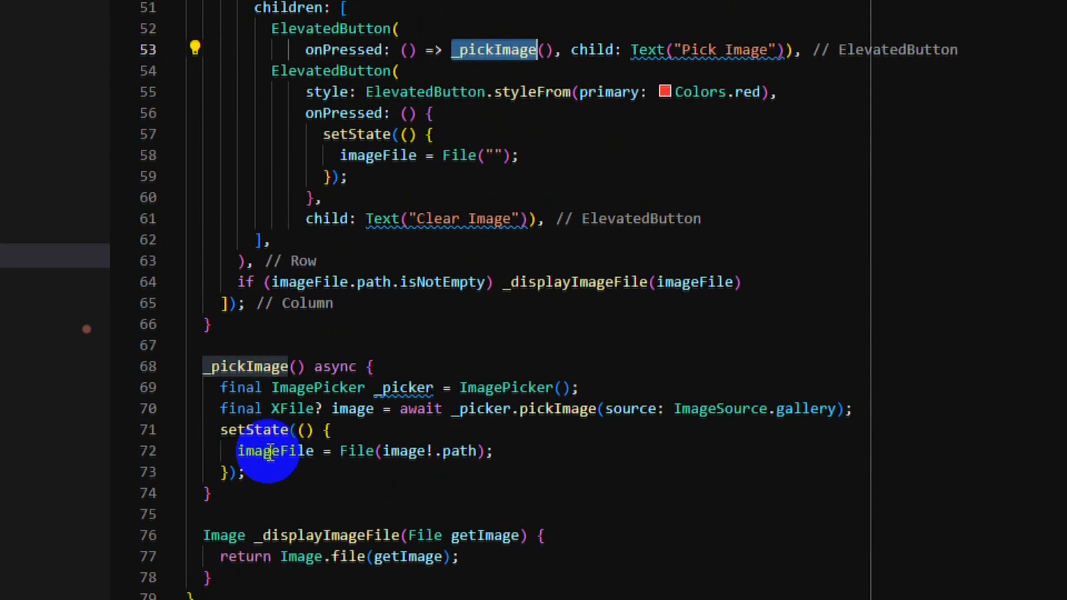
{"action": "double_click", "coordinate": [404, 449]}
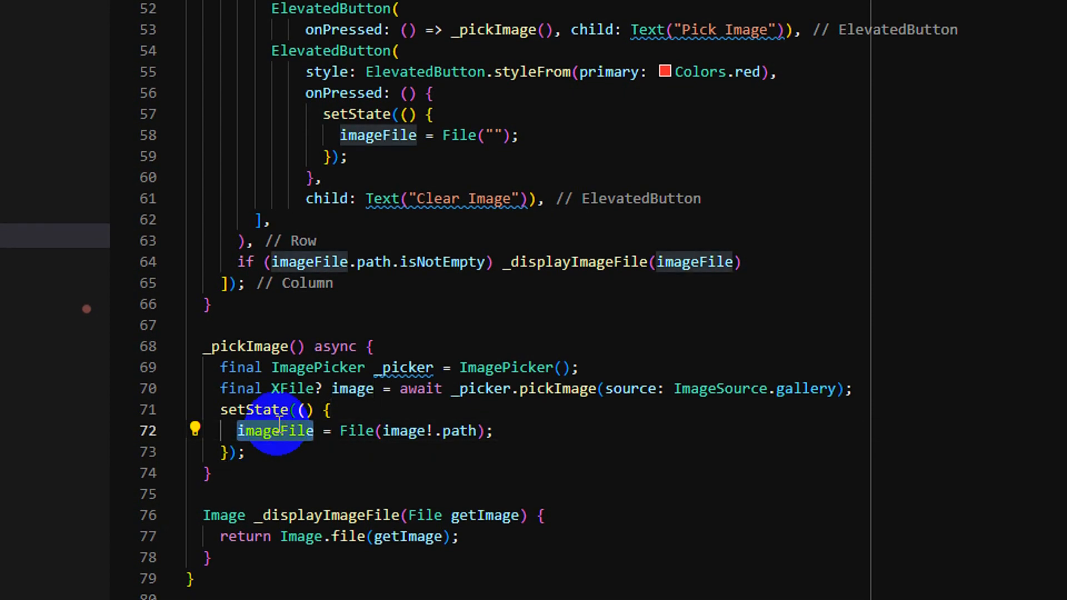
{"action": "mouse_move", "coordinate": [490, 261]}
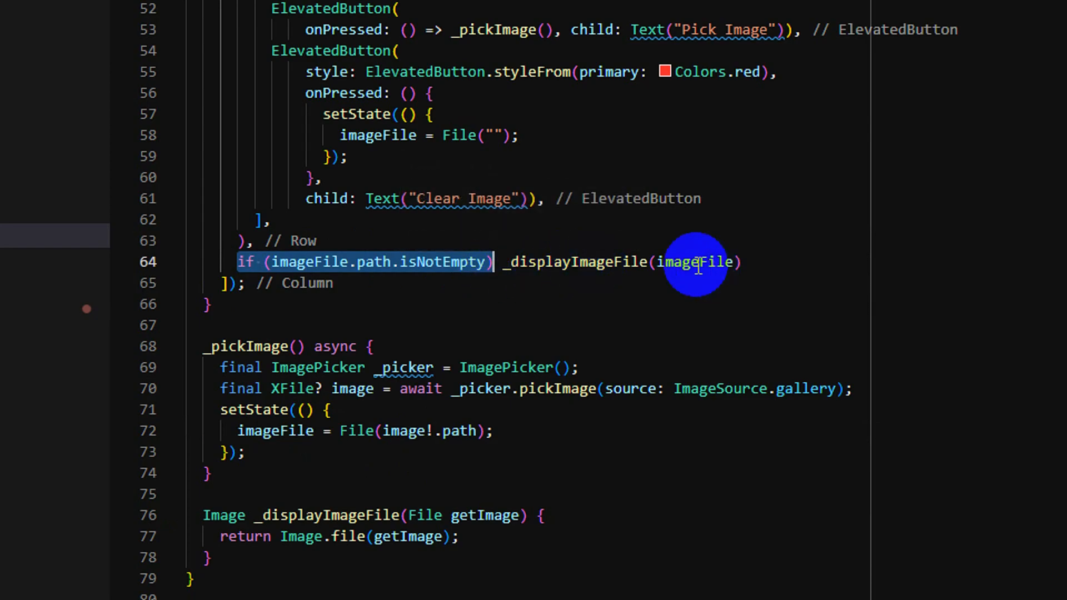
{"action": "mouse_move", "coordinate": [695, 261]}
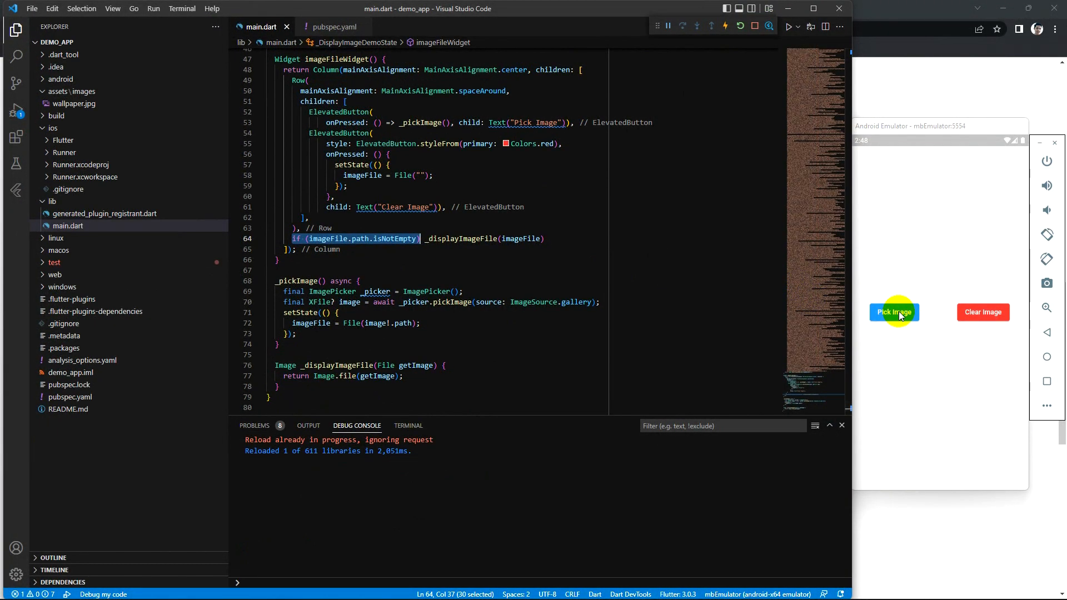
Pick the road photo from Recent images through the app's Pick Image button.
{"action": "left_click", "coordinate": [893, 311]}
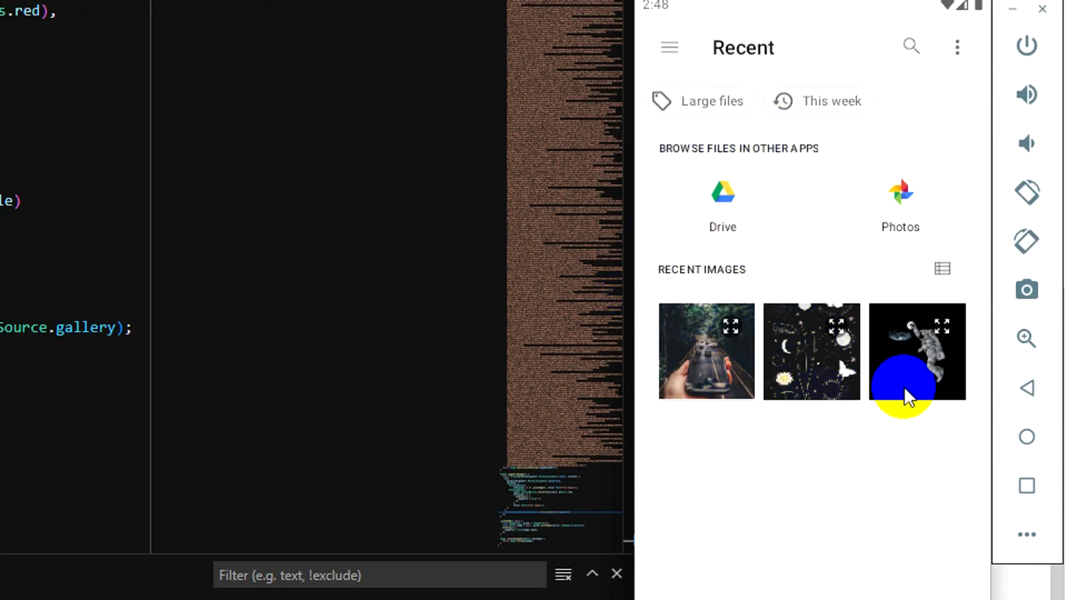
{"action": "left_click", "coordinate": [705, 351]}
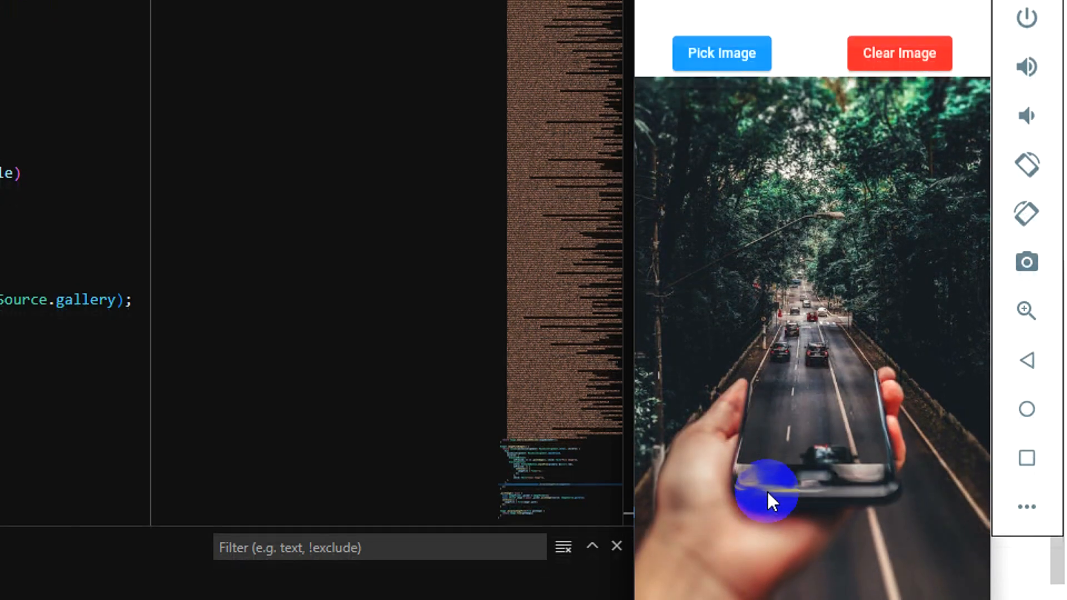